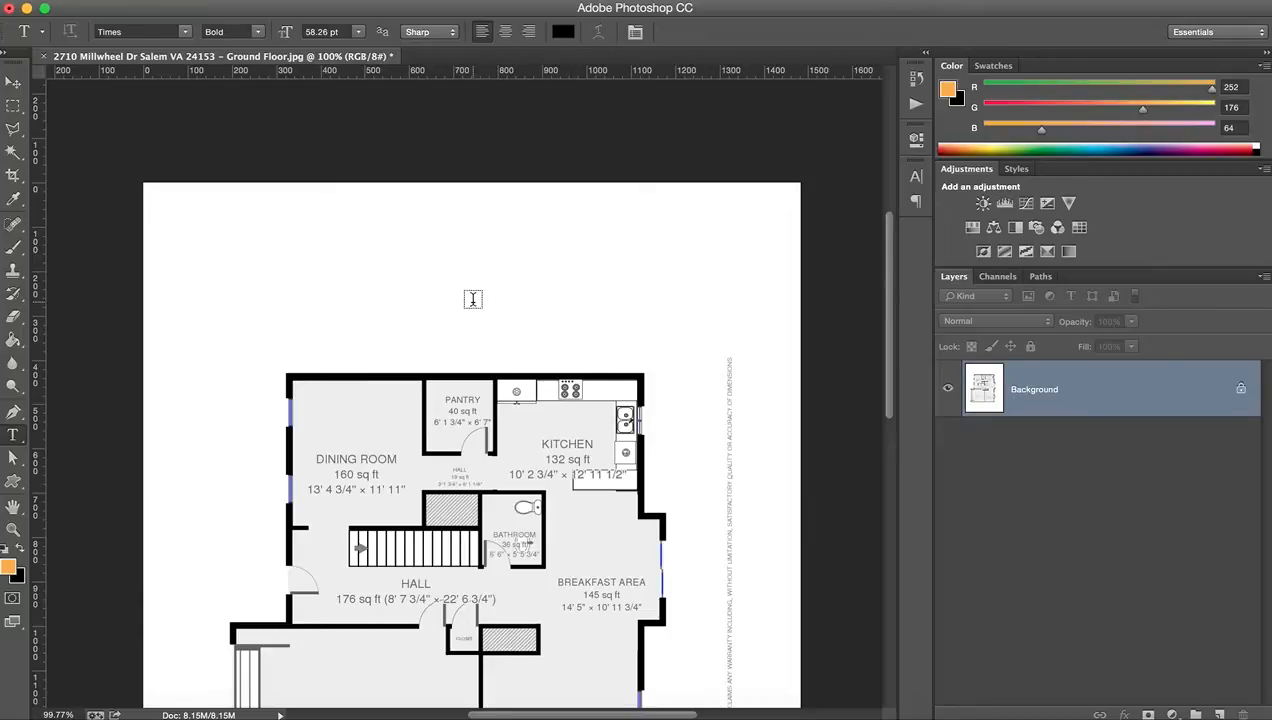
# Add a Times Bold text layer above the floor plan with placeholder text 'fdasfjasdlkcjalksdjflasdf'.
pyautogui.click(473, 300)
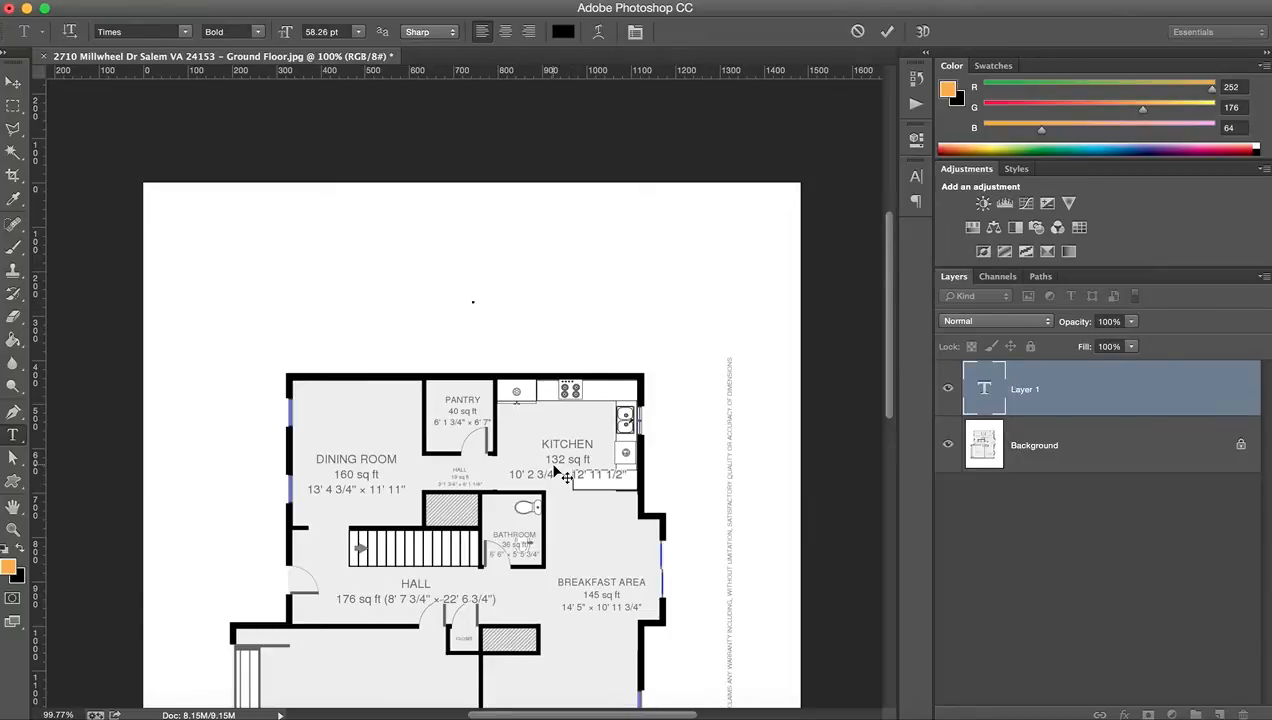
pyautogui.write('fdasfjasdlkcjalksdjflasdf')
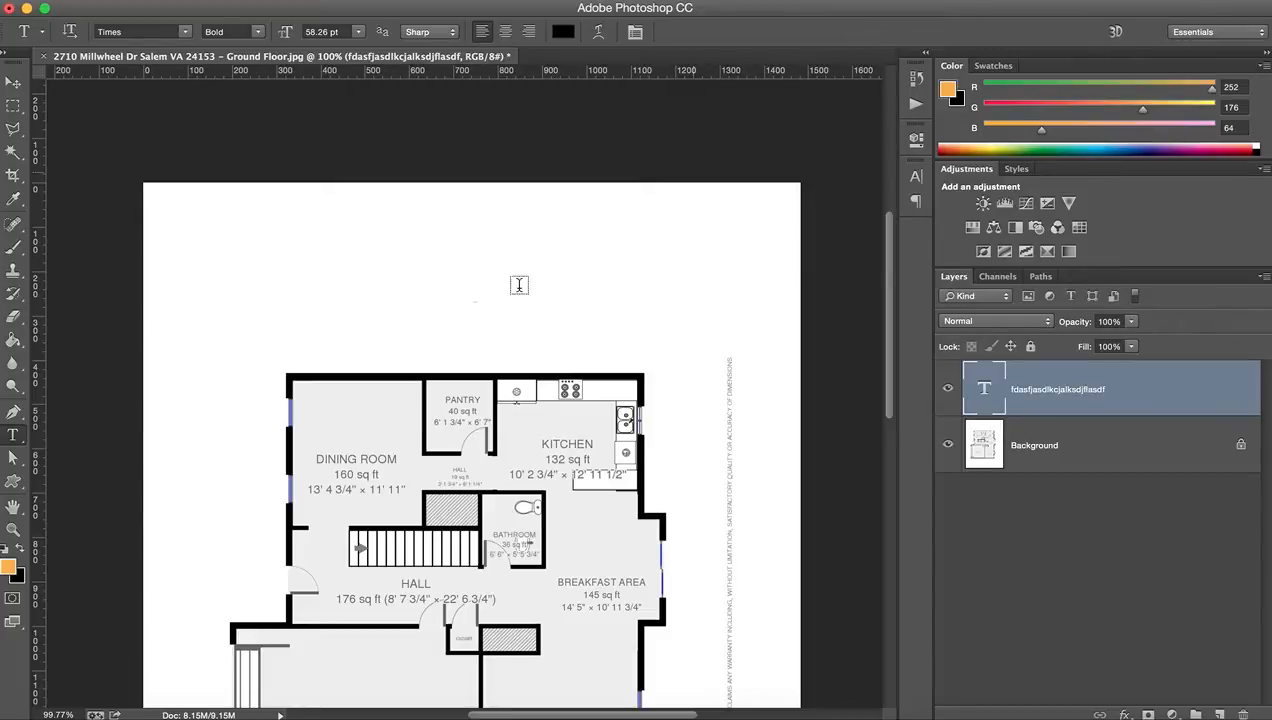
# Change the placeholder text size from 58.26 pt to 72 pt.
pyautogui.click(357, 31)
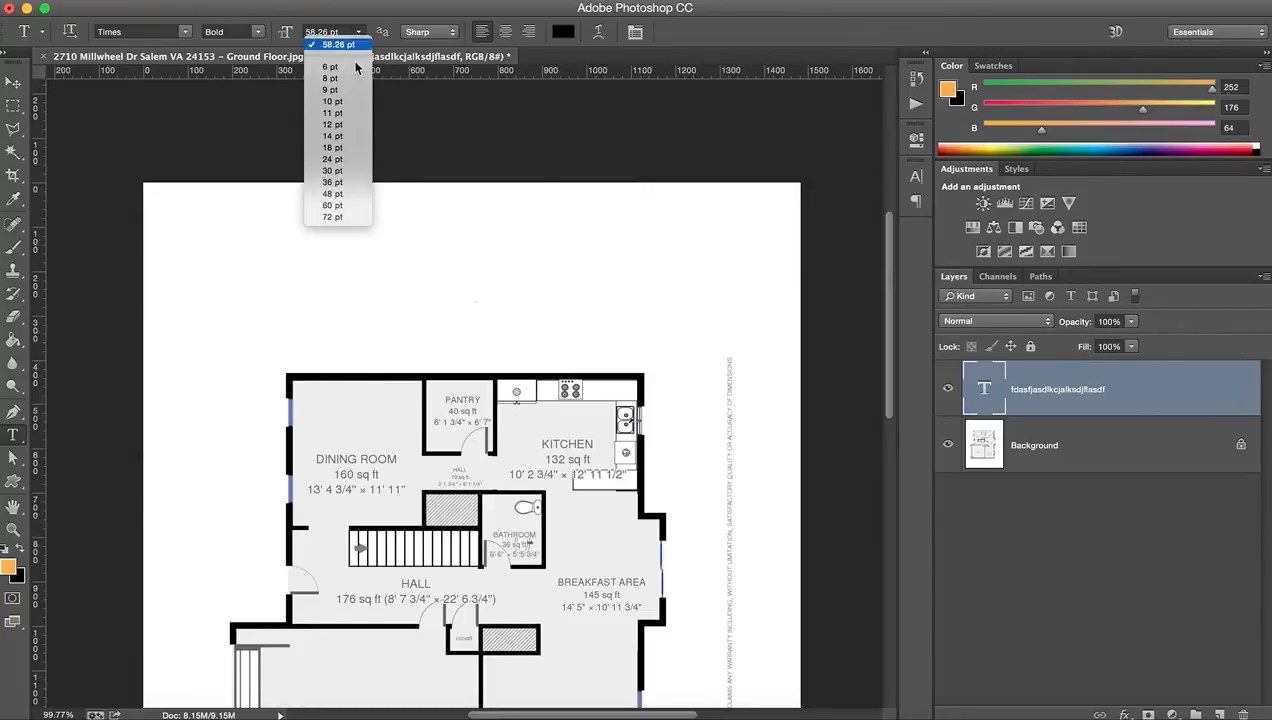
pyautogui.click(332, 216)
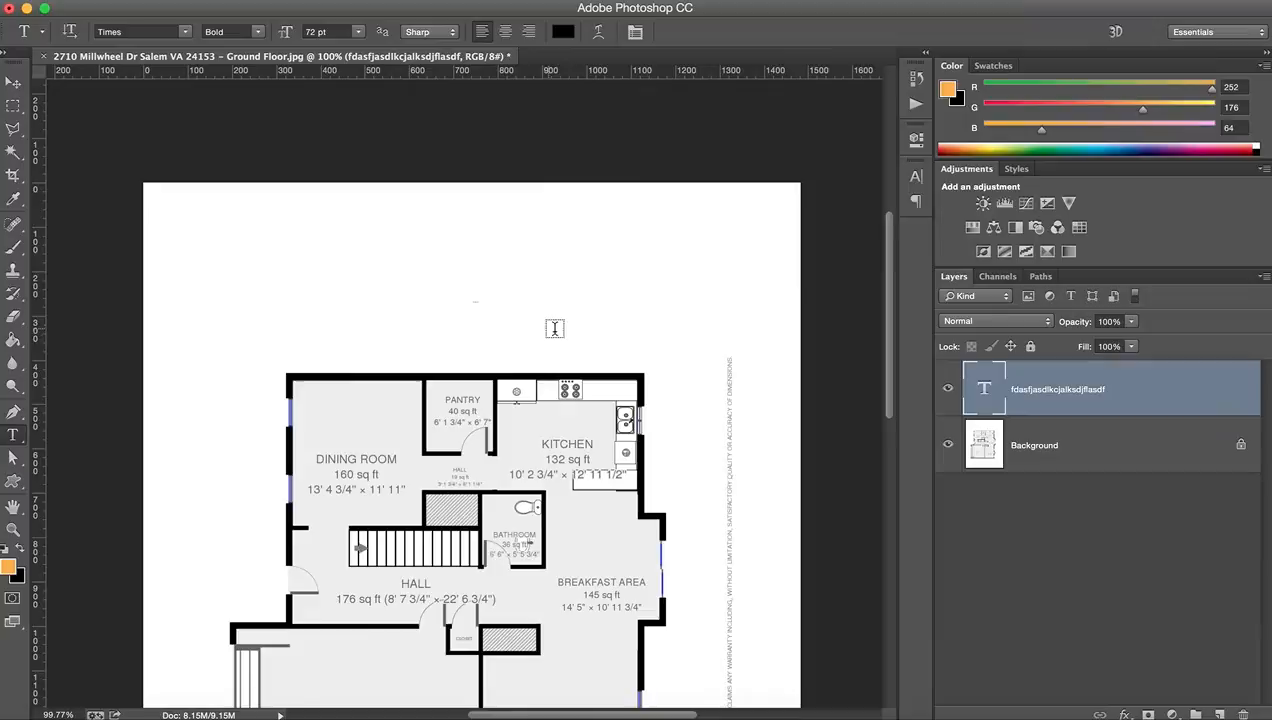
pyautogui.moveTo(584, 330)
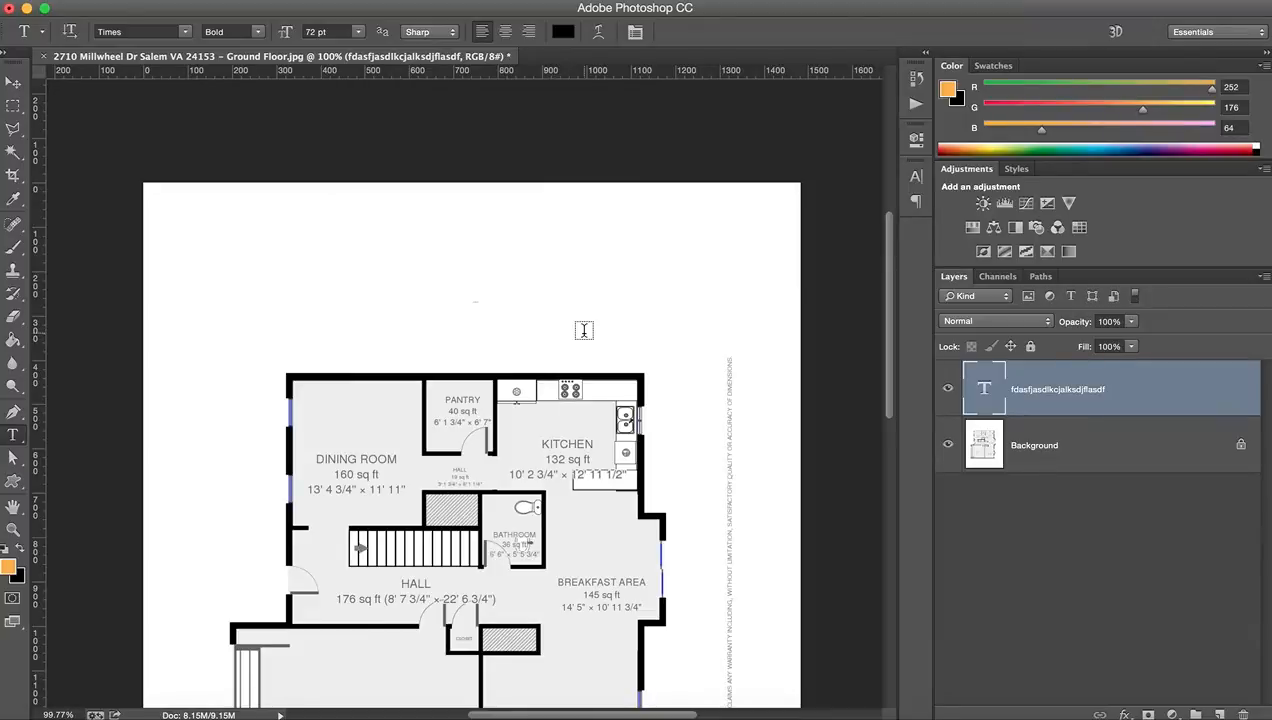
pyautogui.moveTo(561, 297)
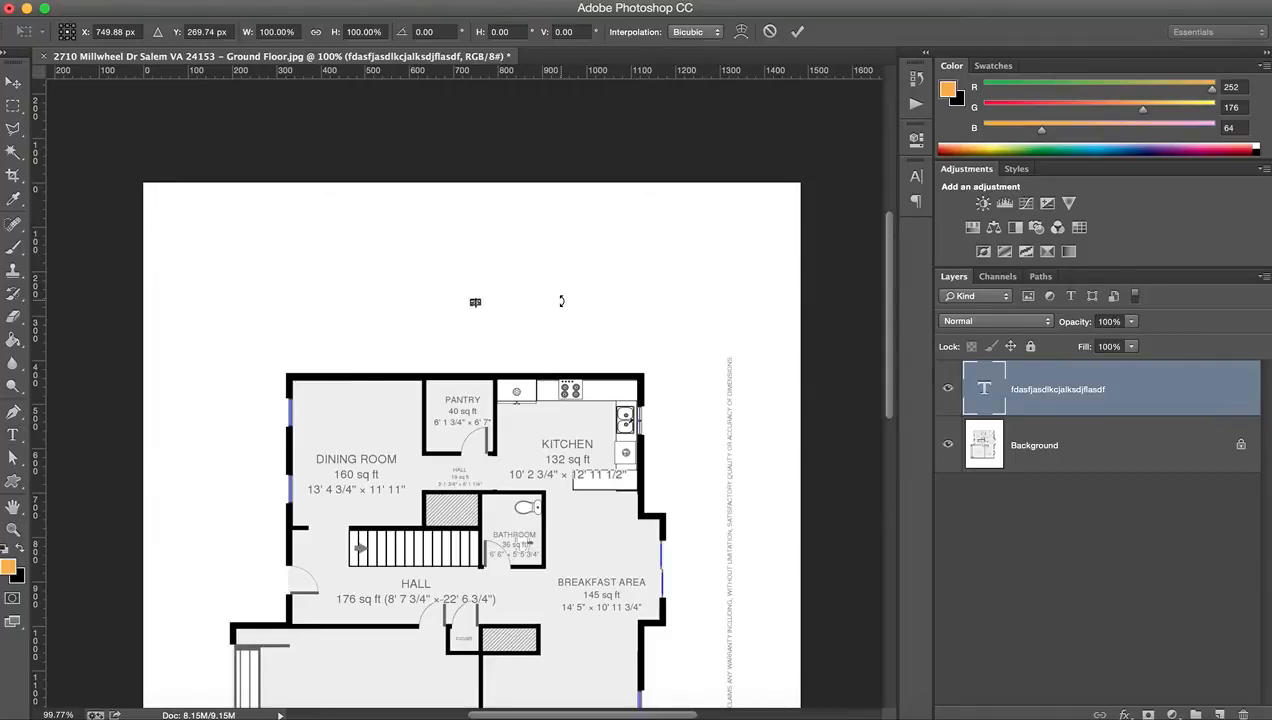
pyautogui.moveTo(521, 295)
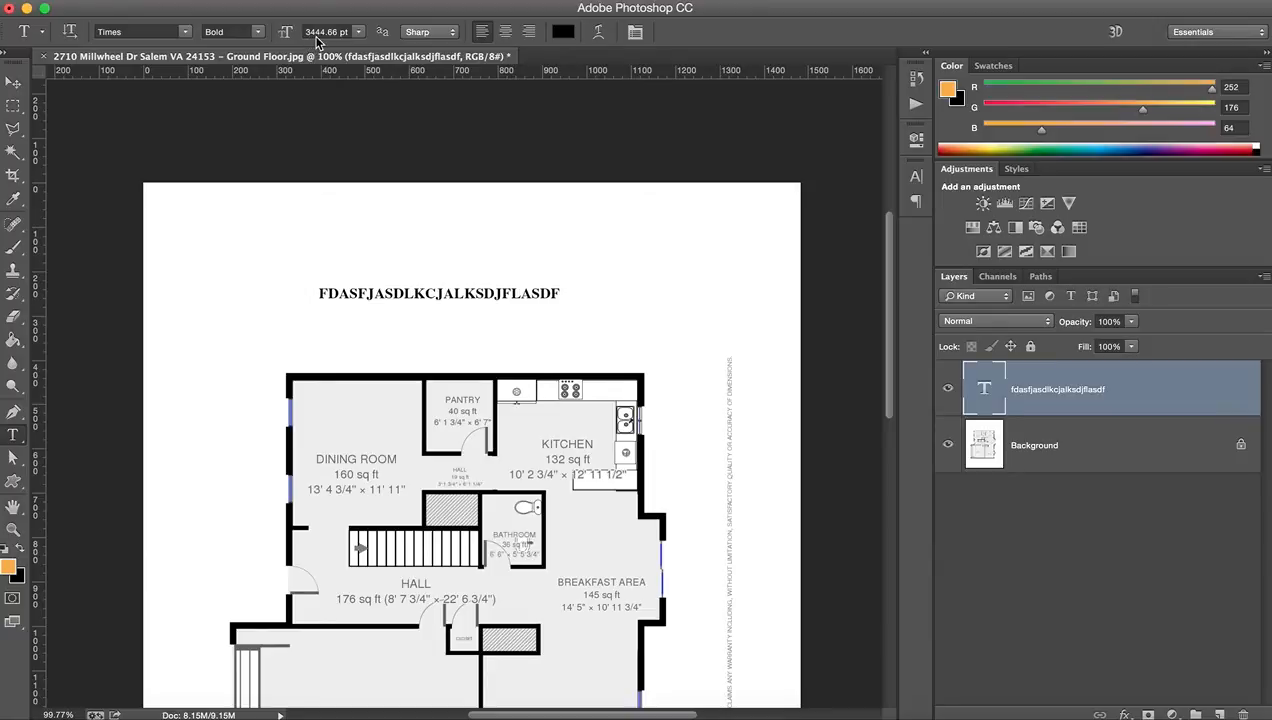
# Scale up the placeholder text with Free Transform into a large bold line.
pyautogui.click(325, 32)
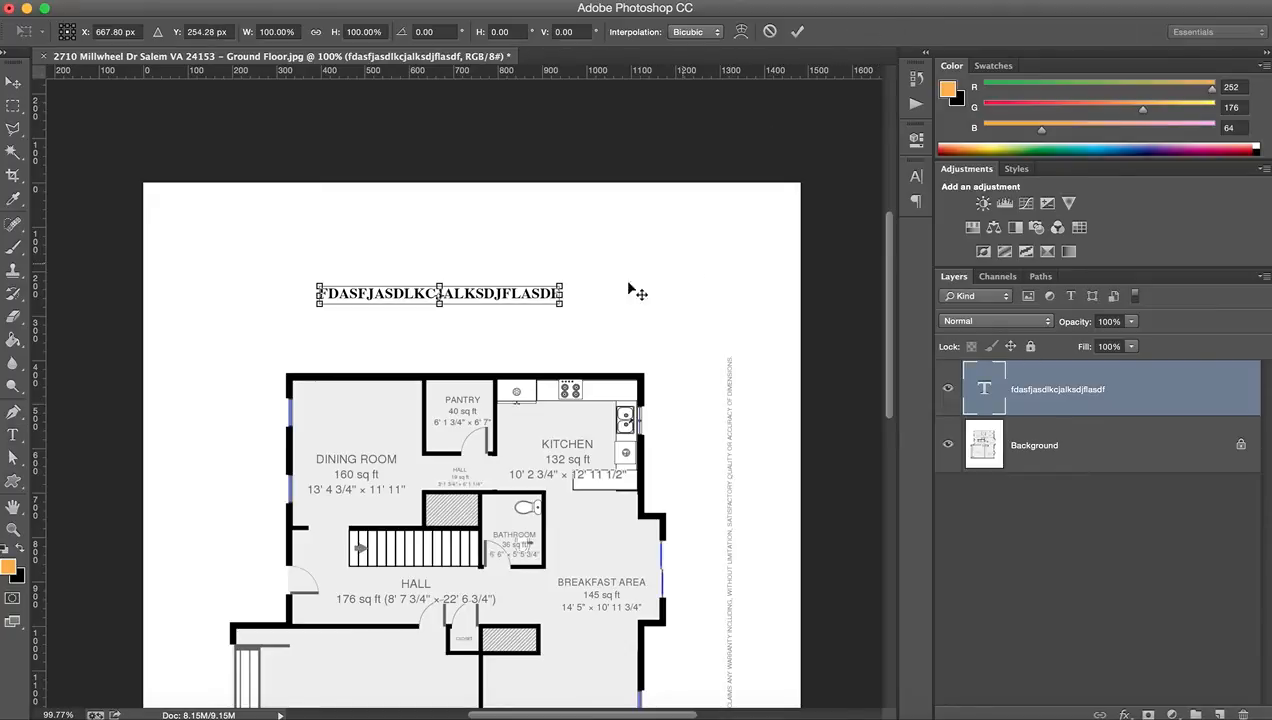
pyautogui.moveTo(575, 278)
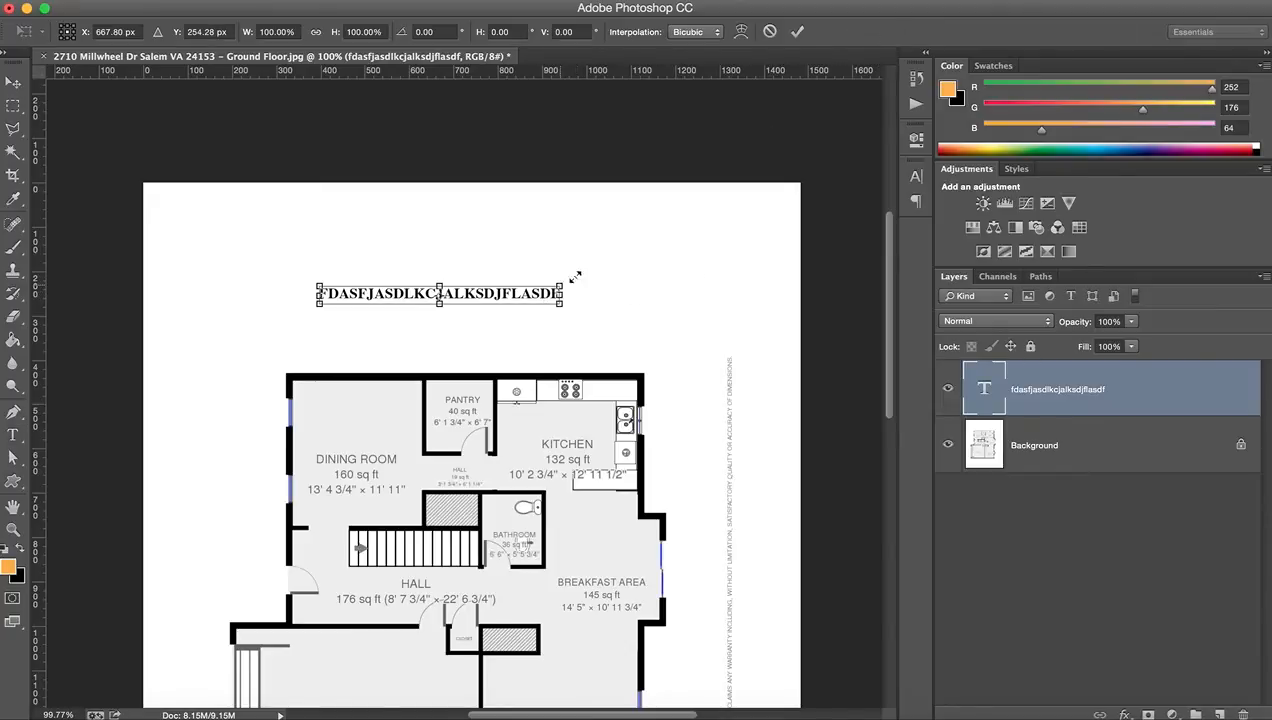